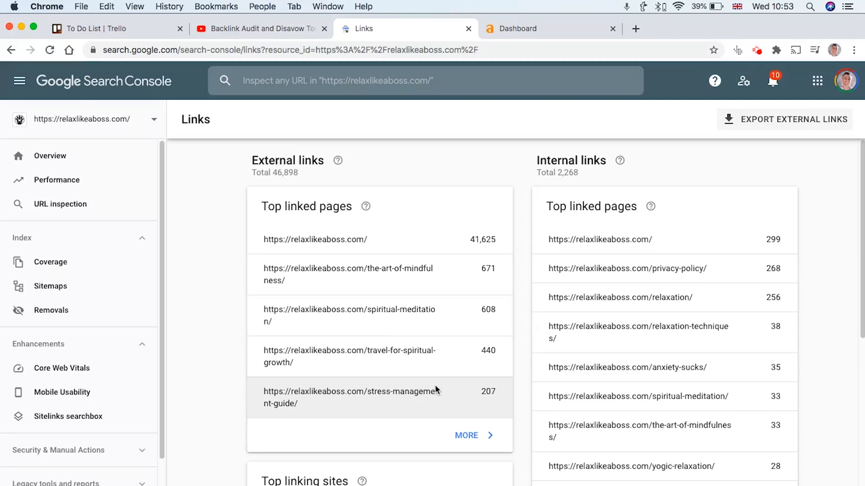
pyautogui.moveTo(446, 379)
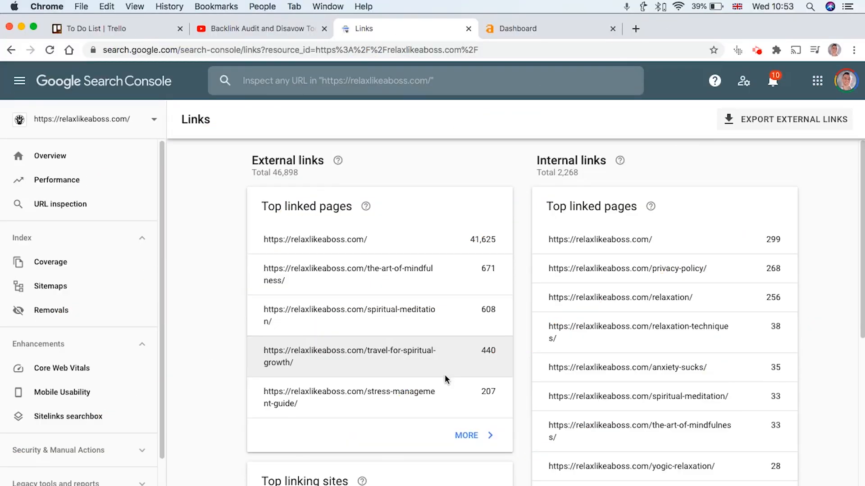
pyautogui.moveTo(211, 343)
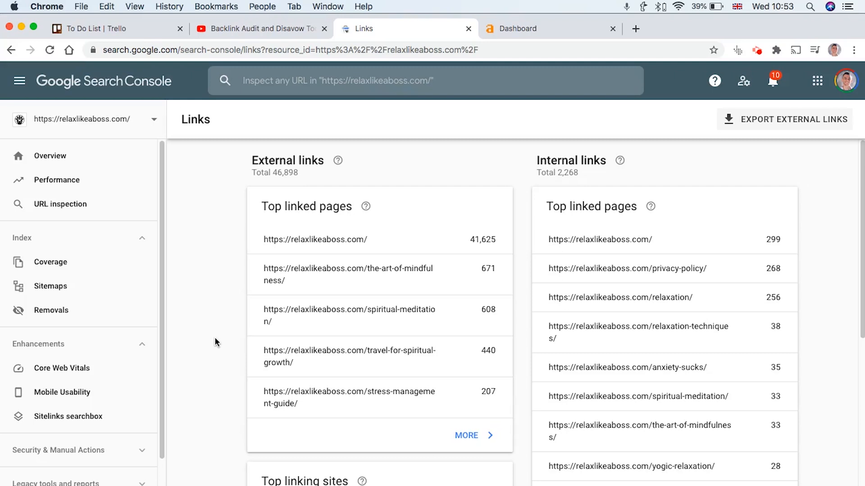
# Scroll the page and bring up the list of site properties.
pyautogui.scroll(-3)
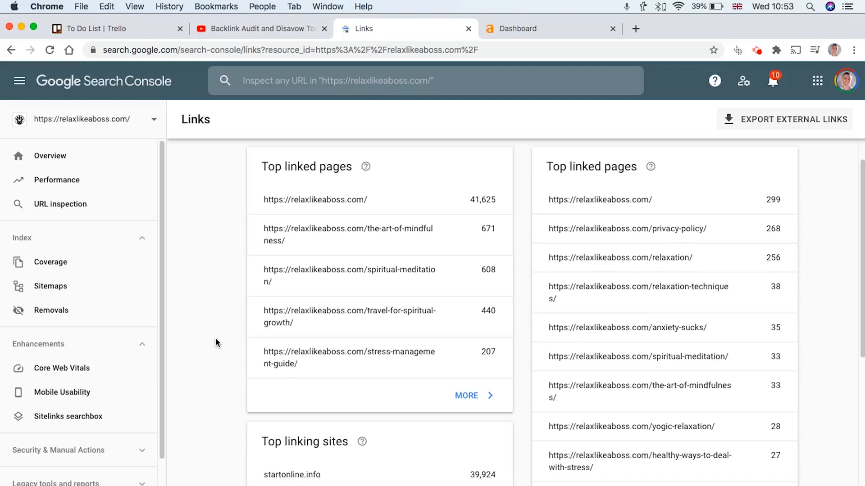
pyautogui.scroll(-3)
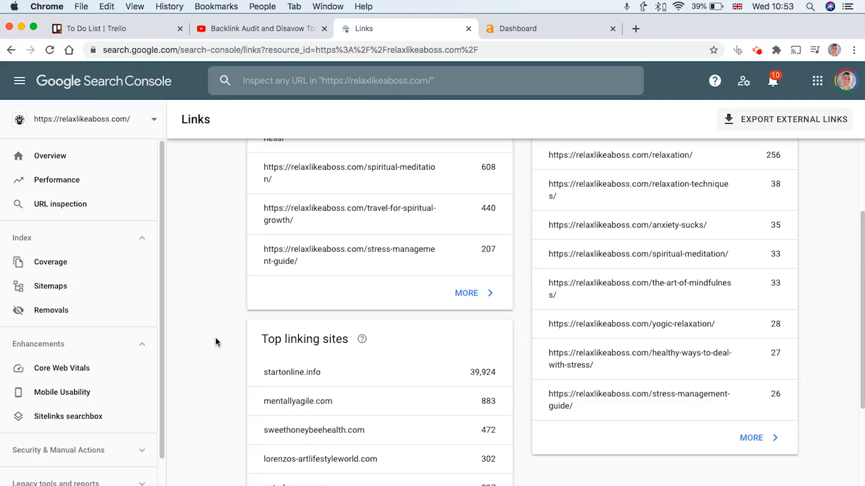
pyautogui.scroll(-3)
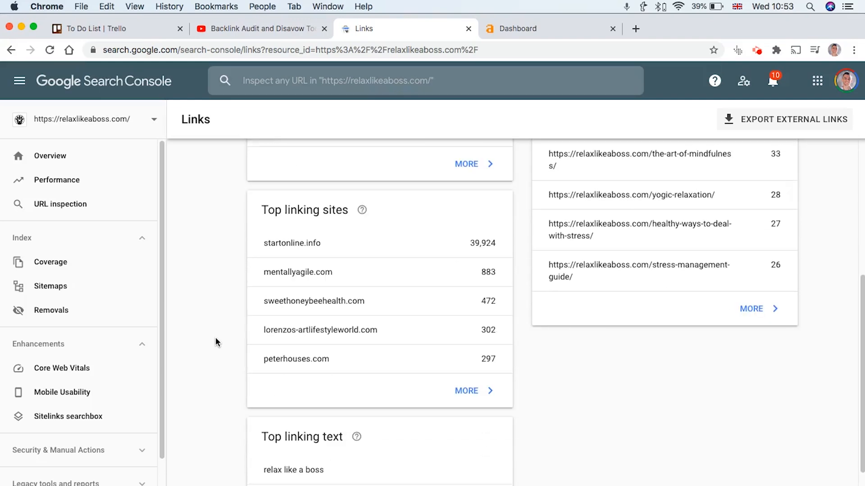
pyautogui.scroll(3)
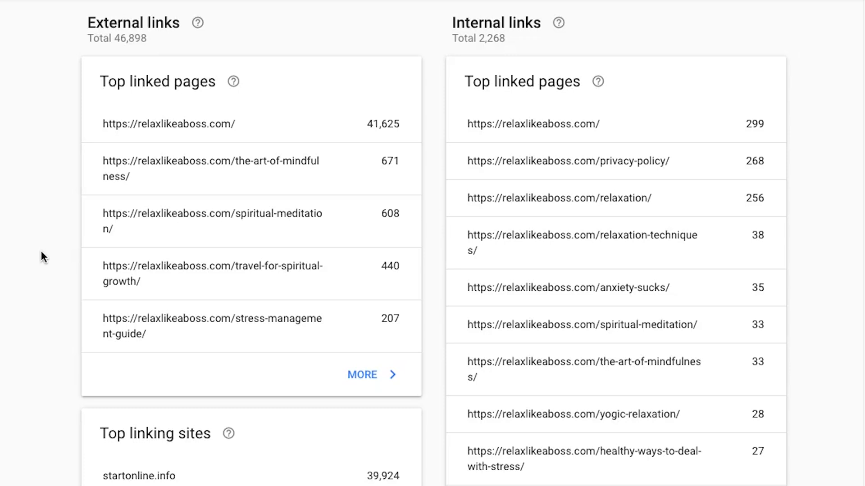
pyautogui.scroll(-3)
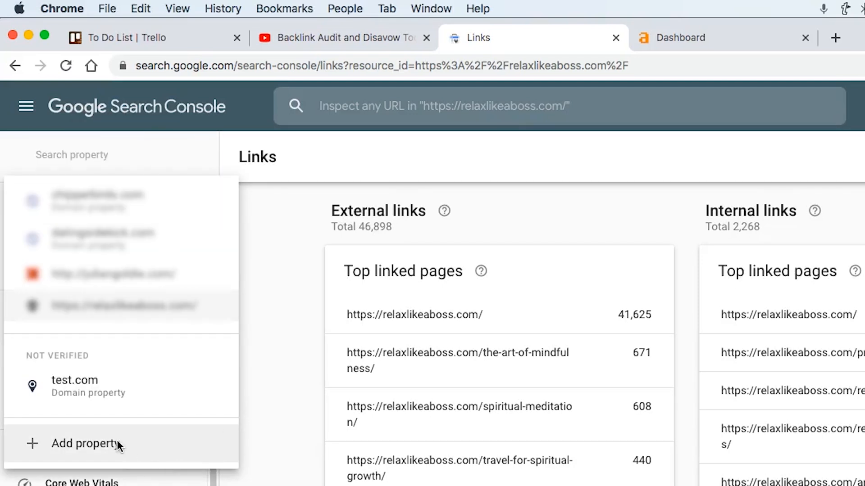
pyautogui.click(82, 444)
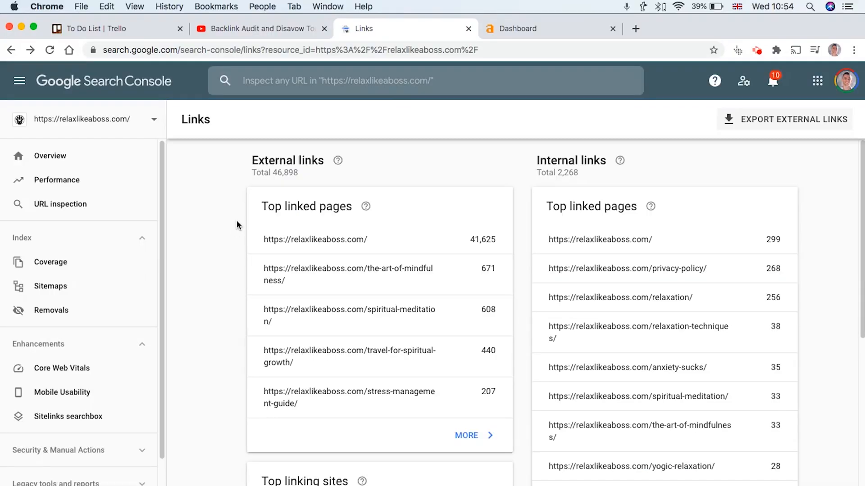
pyautogui.moveTo(584, 19)
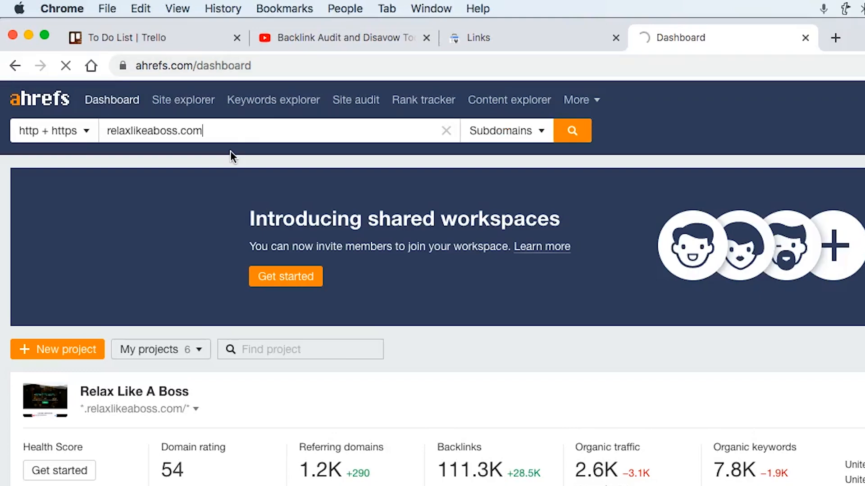
# Analyse relaxlikeaboss.com in Site Explorer and open its full Backlinks report.
pyautogui.click(572, 131)
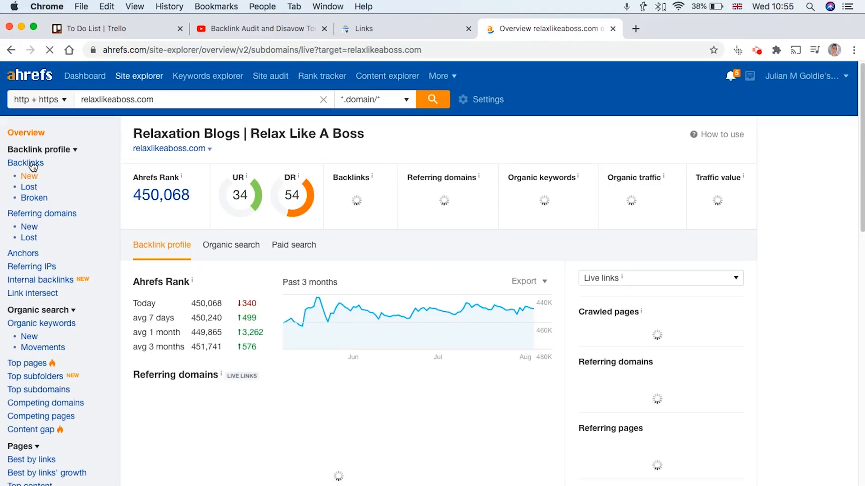
pyautogui.click(25, 162)
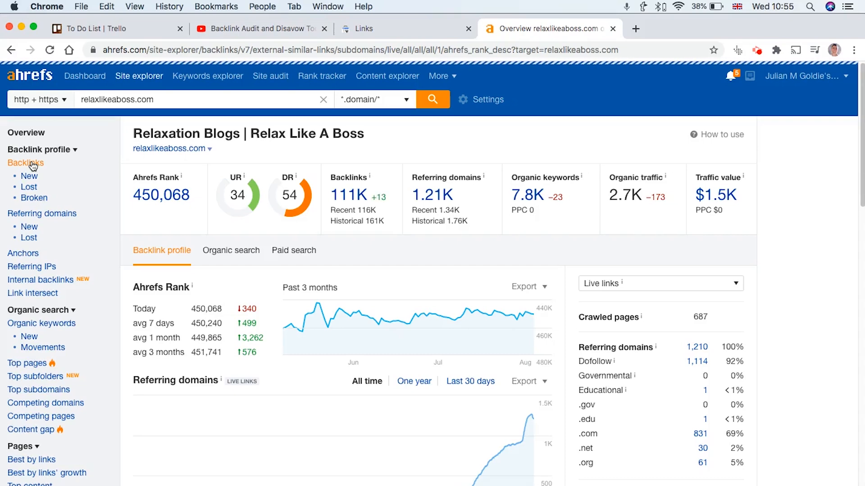
pyautogui.click(25, 163)
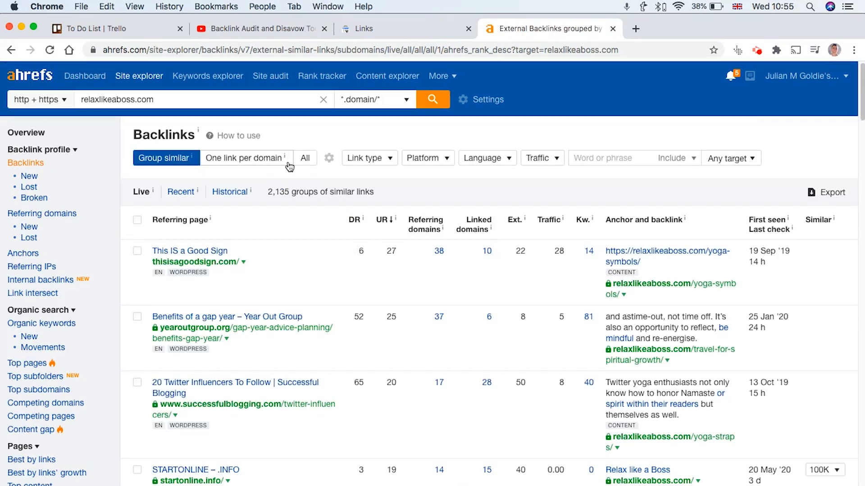
pyautogui.scroll(-3)
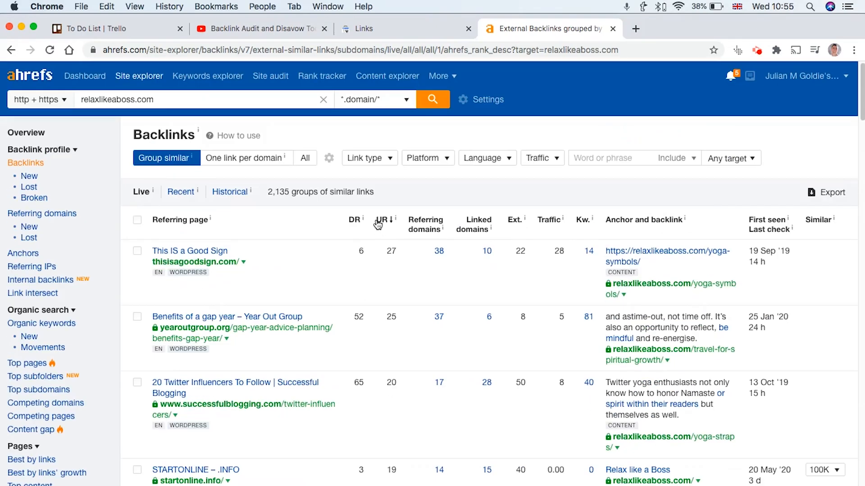
pyautogui.scroll(-3)
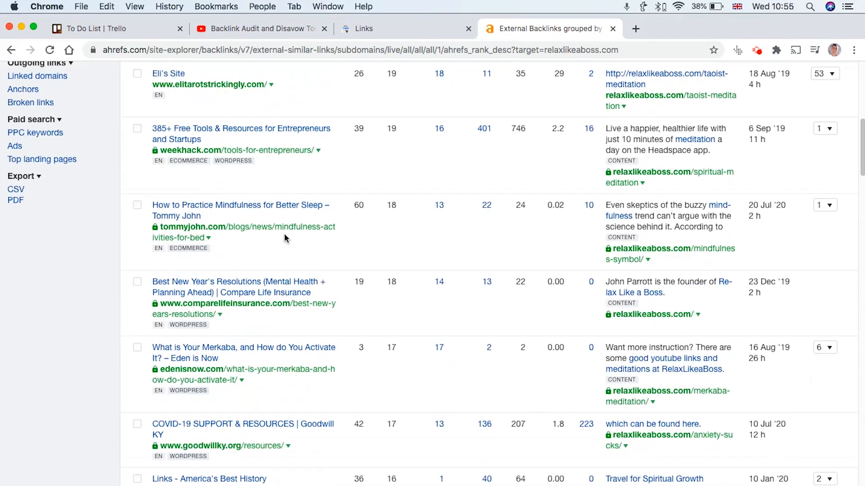
pyautogui.scroll(3)
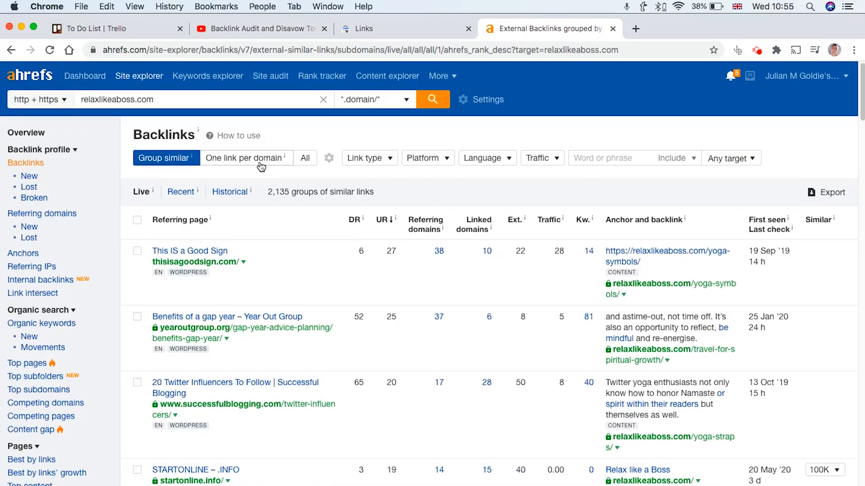
# Set the Link type filter to Dofollow, open the Traffic filter, and browse the results.
pyautogui.click(369, 158)
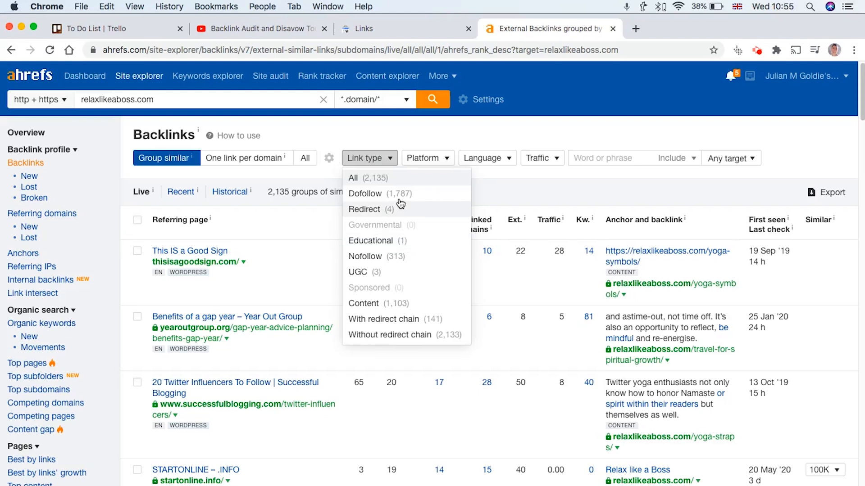
pyautogui.click(365, 194)
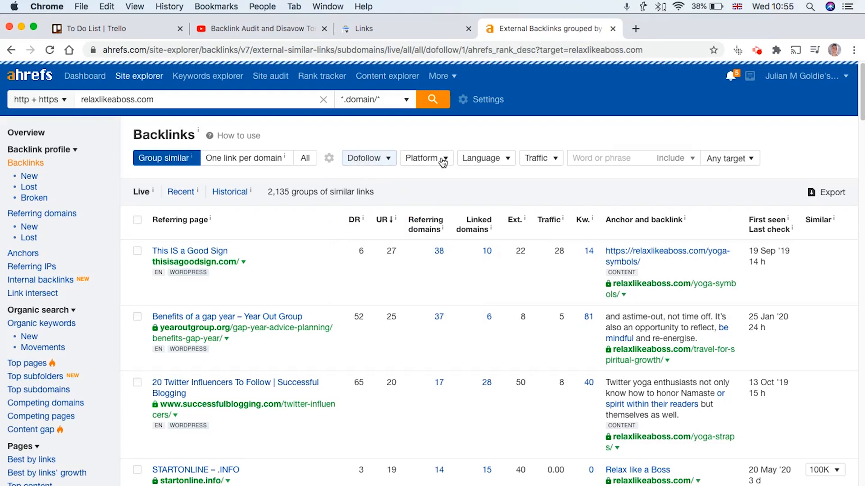
pyautogui.moveTo(438, 161)
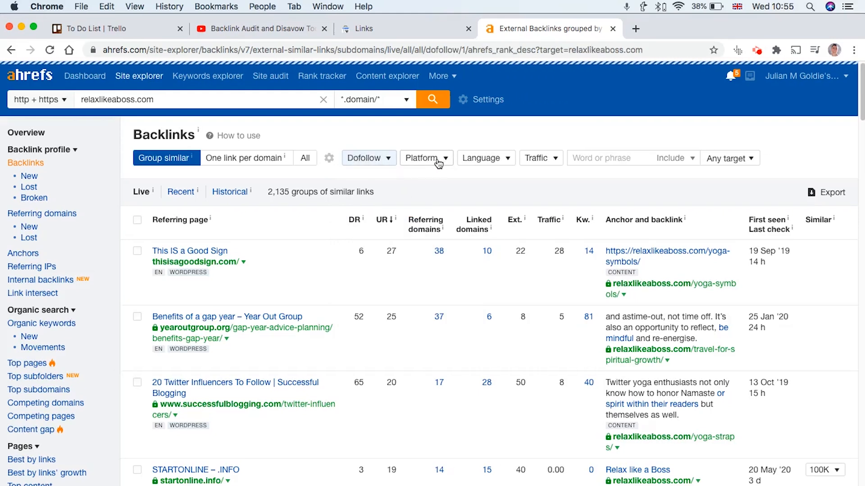
pyautogui.click(541, 158)
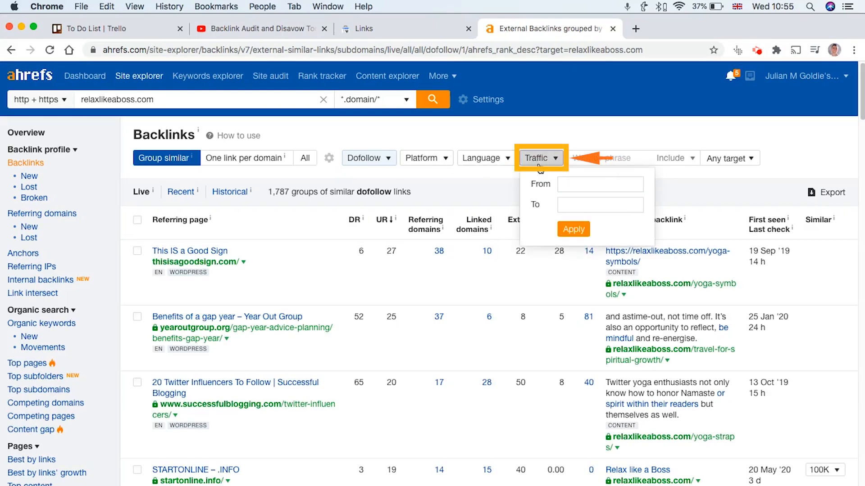
pyautogui.scroll(-3)
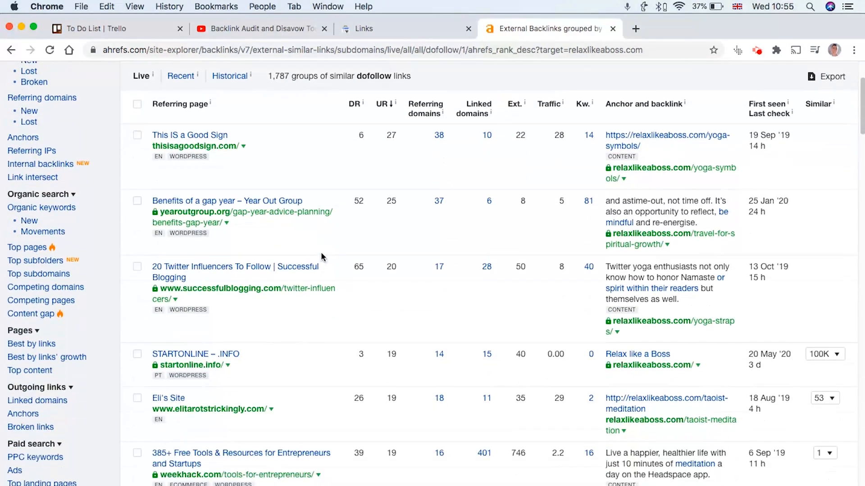
pyautogui.scroll(-3)
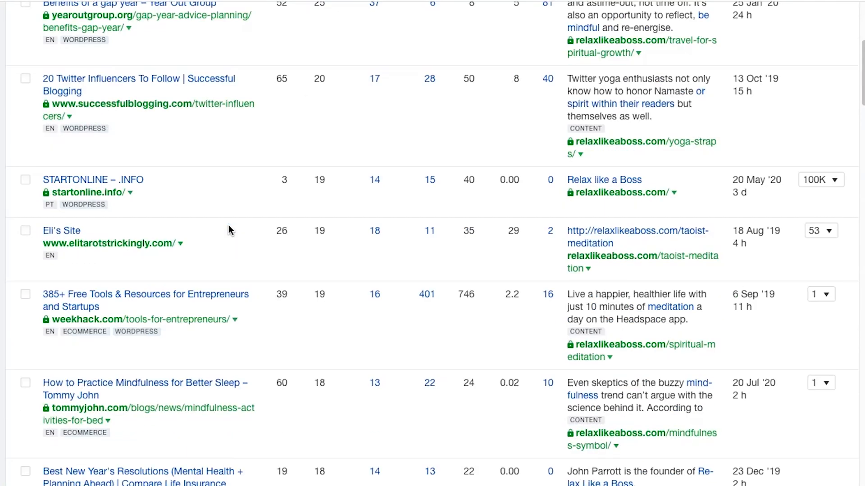
pyautogui.scroll(-3)
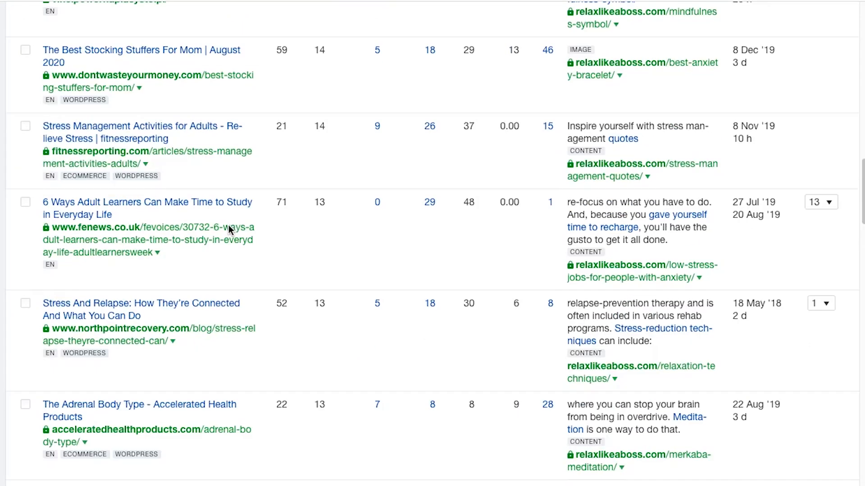
pyautogui.scroll(-3)
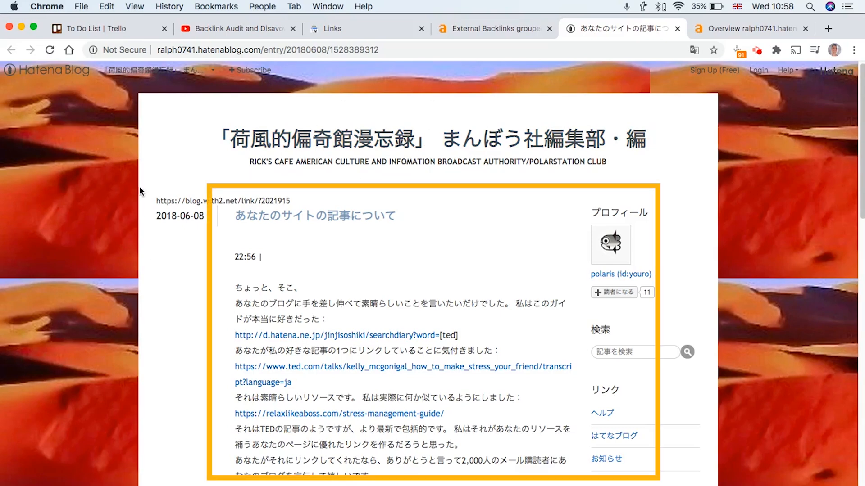
# Scroll the spammy Hatena Blog post and select its web address.
pyautogui.scroll(-3)
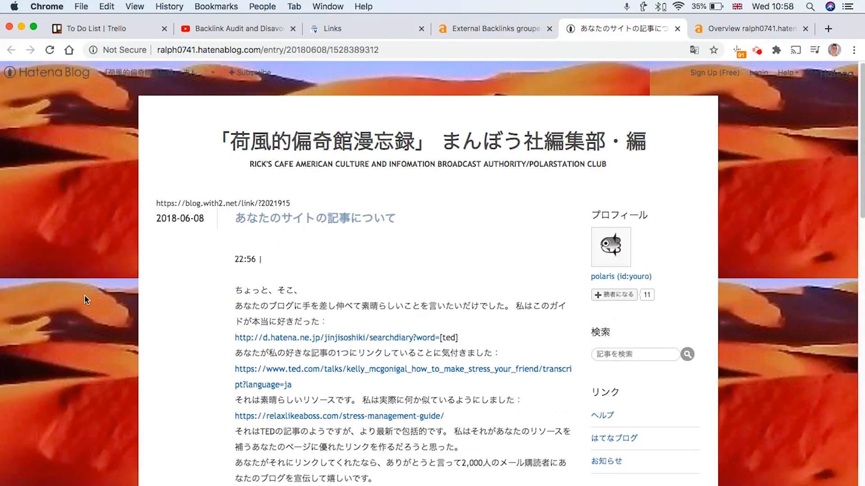
pyautogui.moveTo(152, 325)
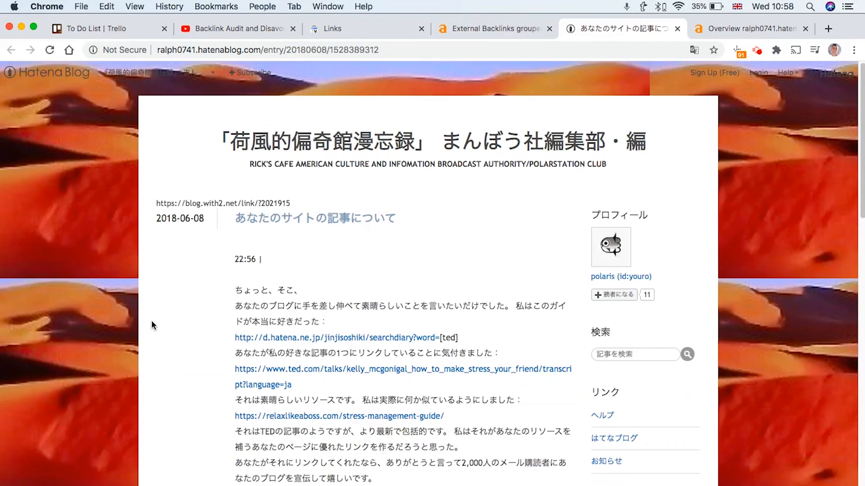
pyautogui.moveTo(352, 269)
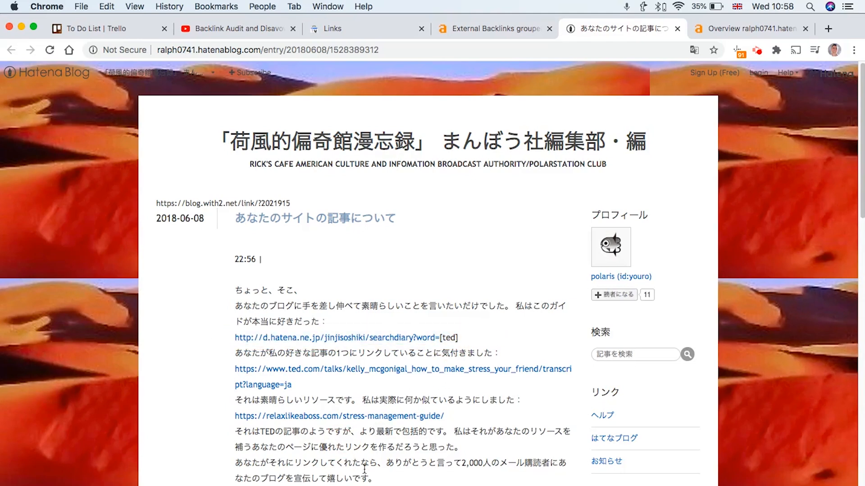
pyautogui.moveTo(418, 138)
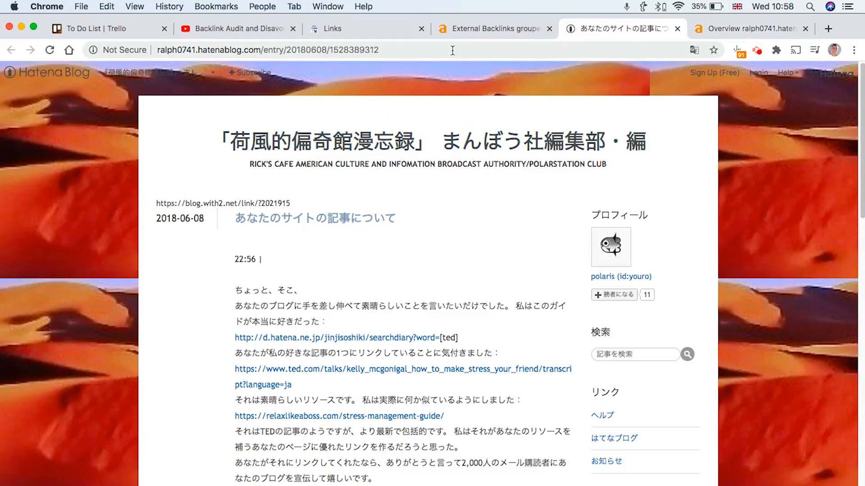
pyautogui.click(750, 29)
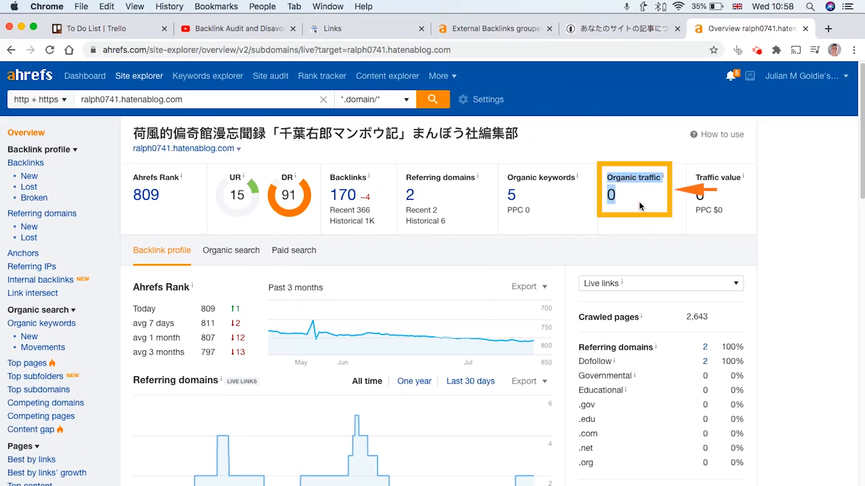
# Scroll the Ahrefs overview to check the hatenablog domain's organic traffic.
pyautogui.scroll(-3)
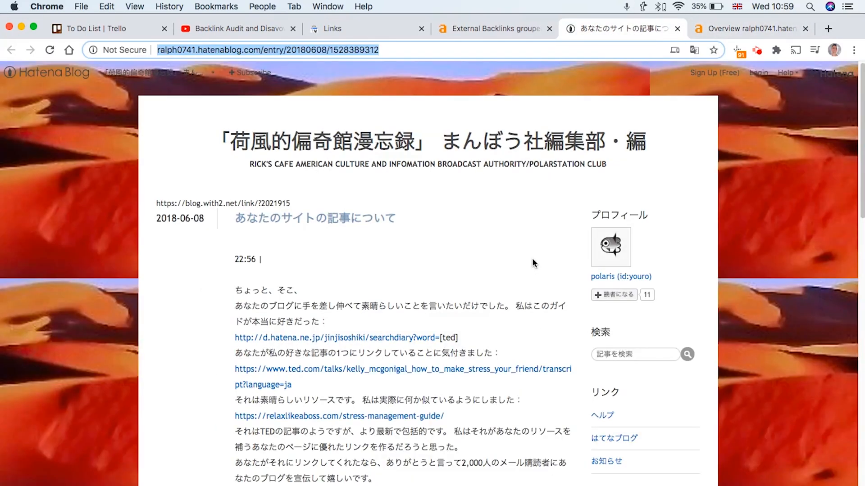
pyautogui.moveTo(513, 24)
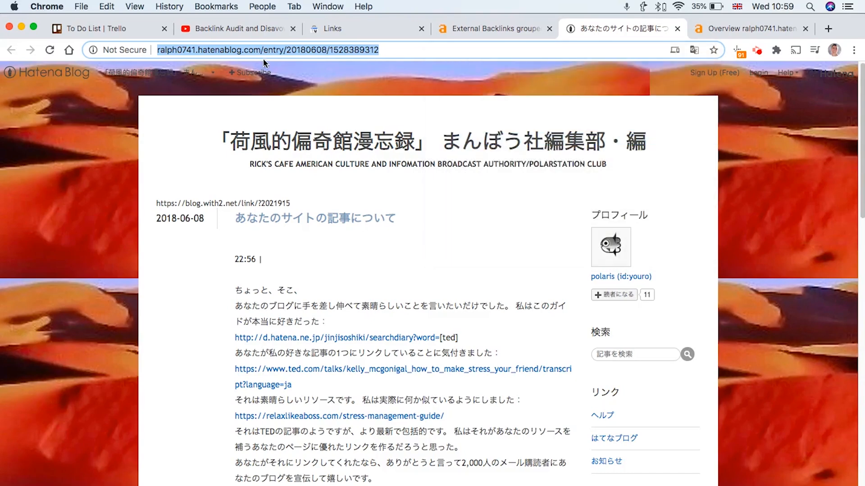
pyautogui.moveTo(294, 67)
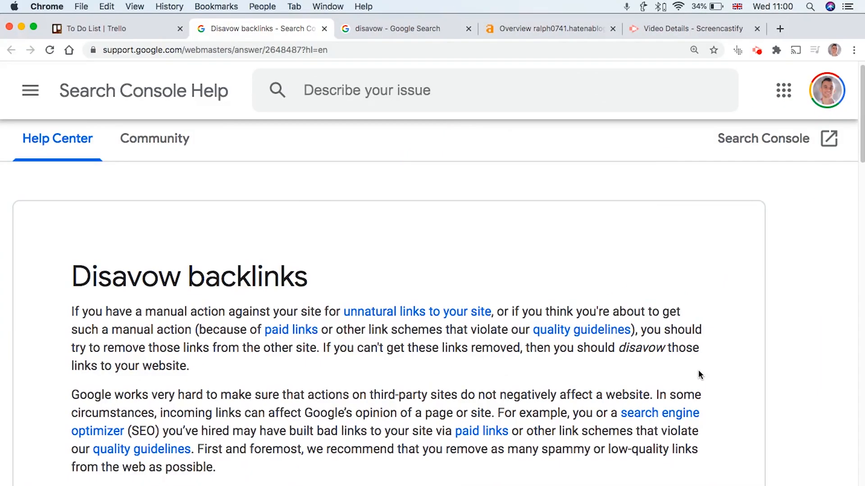
pyautogui.scroll(-3)
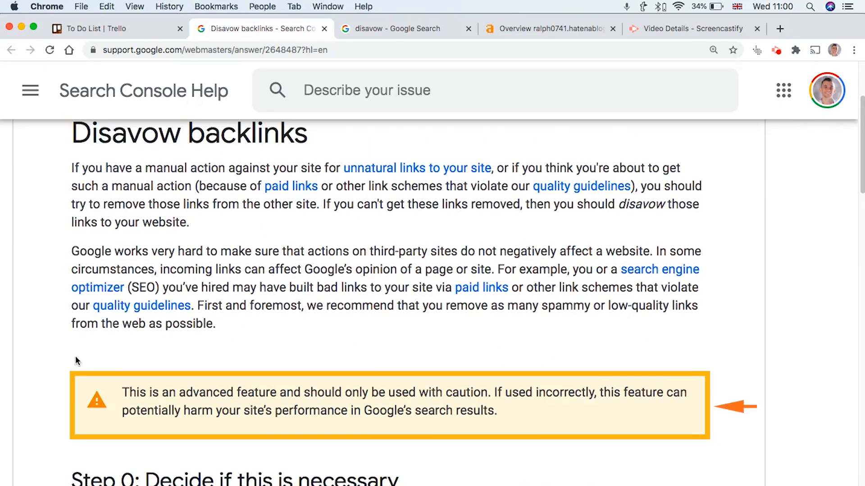
pyautogui.scroll(-3)
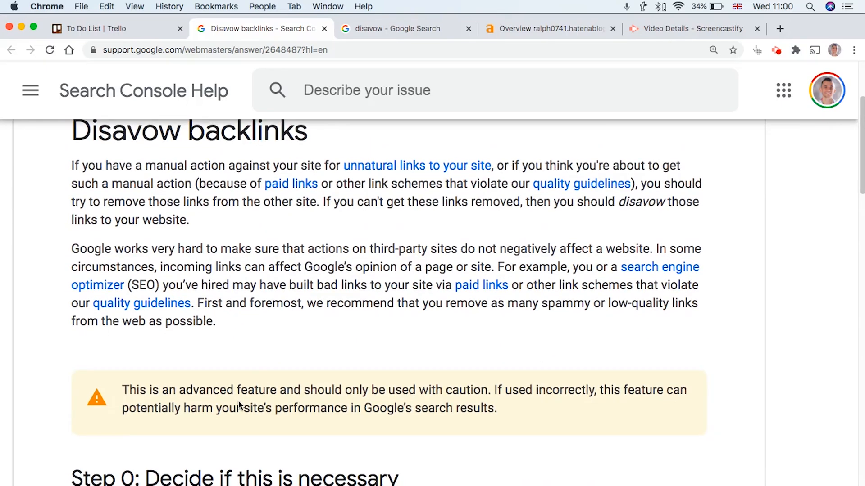
pyautogui.scroll(-3)
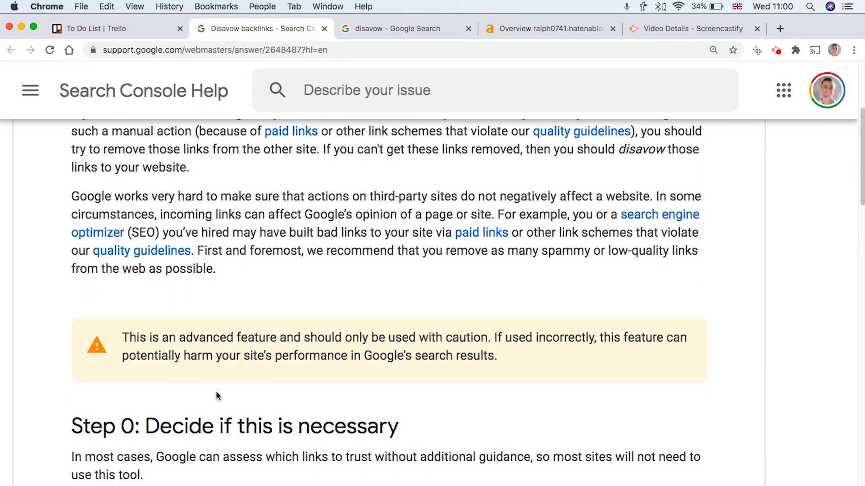
pyautogui.moveTo(215, 393)
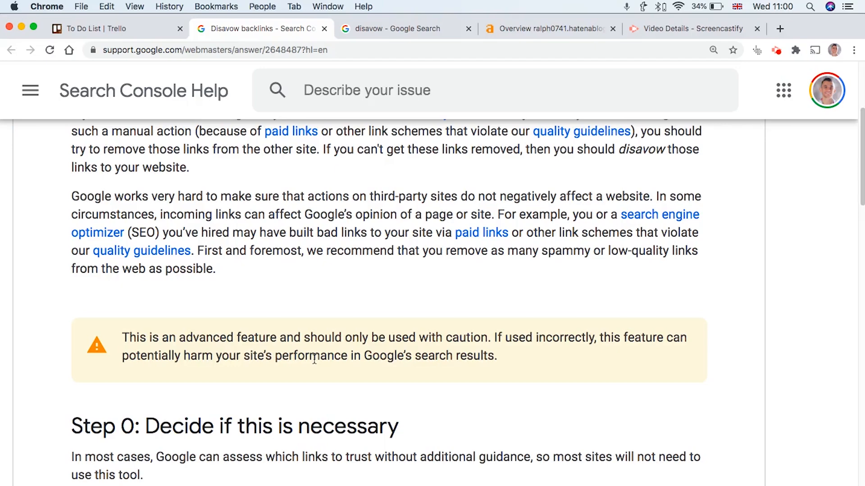
pyautogui.scroll(-3)
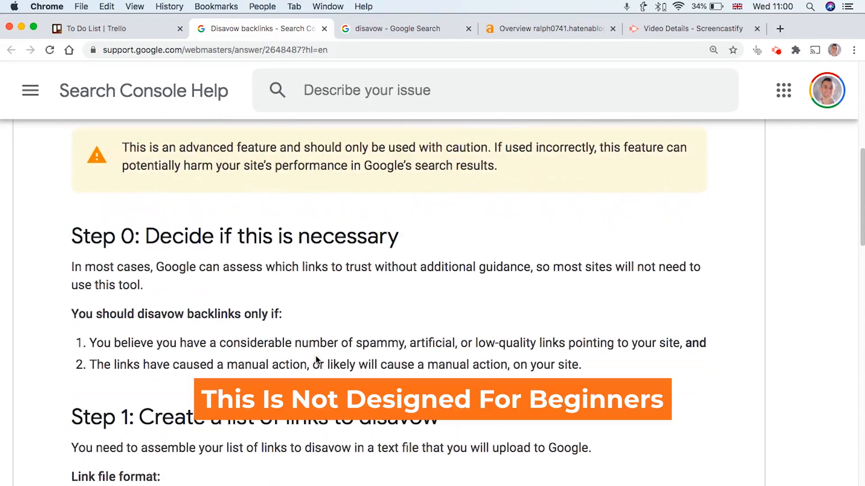
pyautogui.scroll(-3)
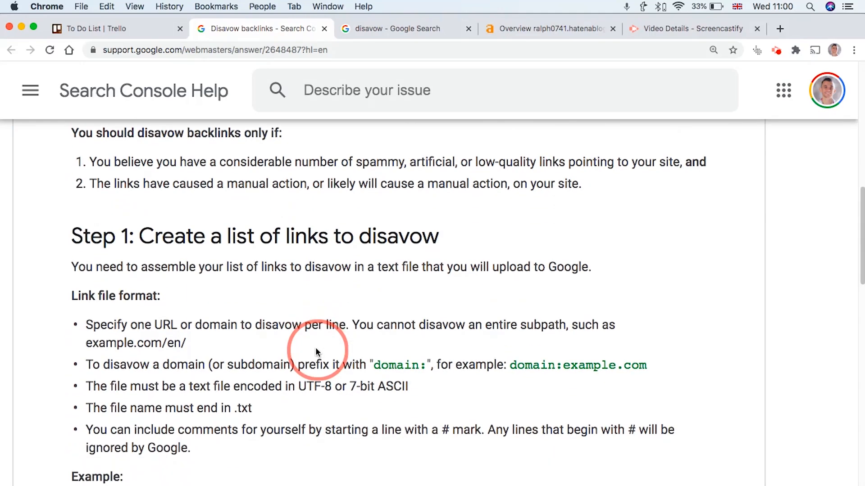
pyautogui.moveTo(332, 356)
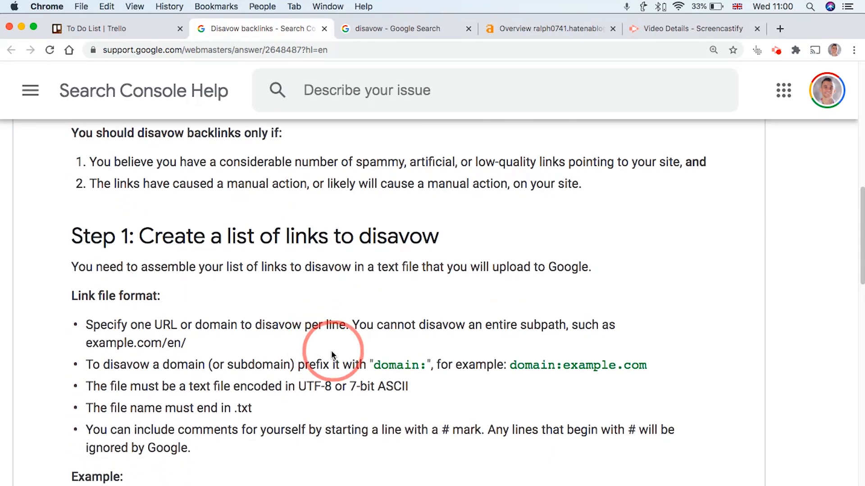
pyautogui.scroll(-3)
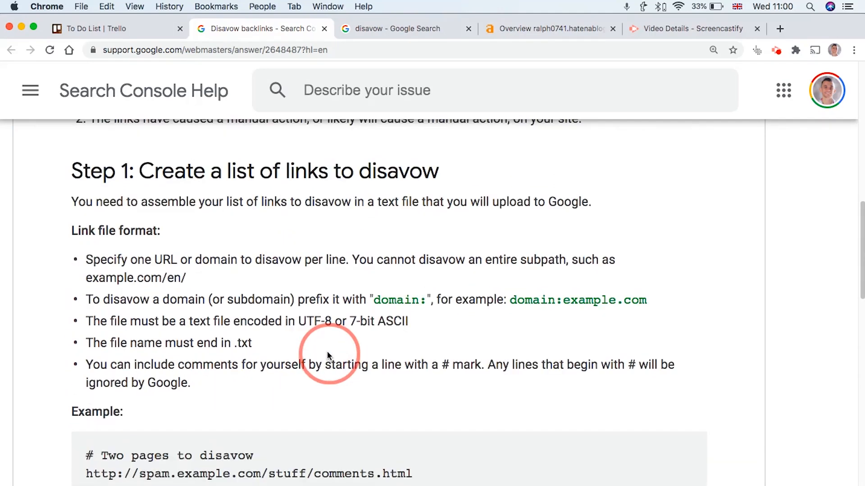
pyautogui.scroll(-3)
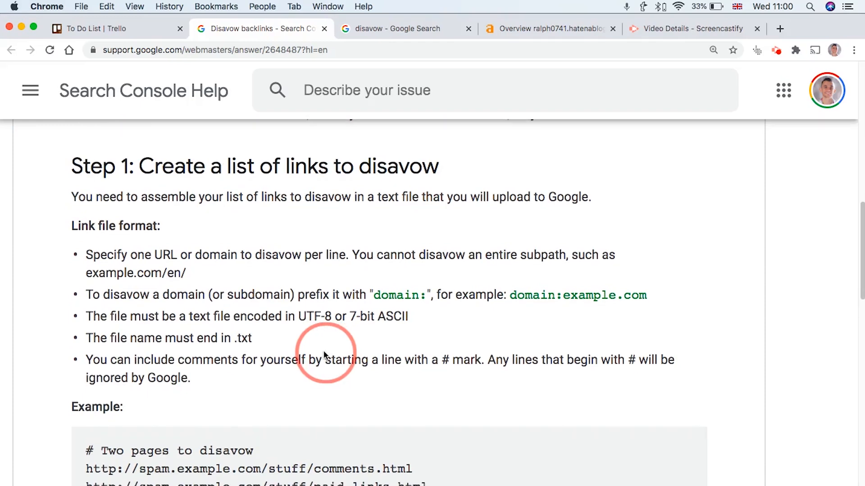
pyautogui.scroll(-3)
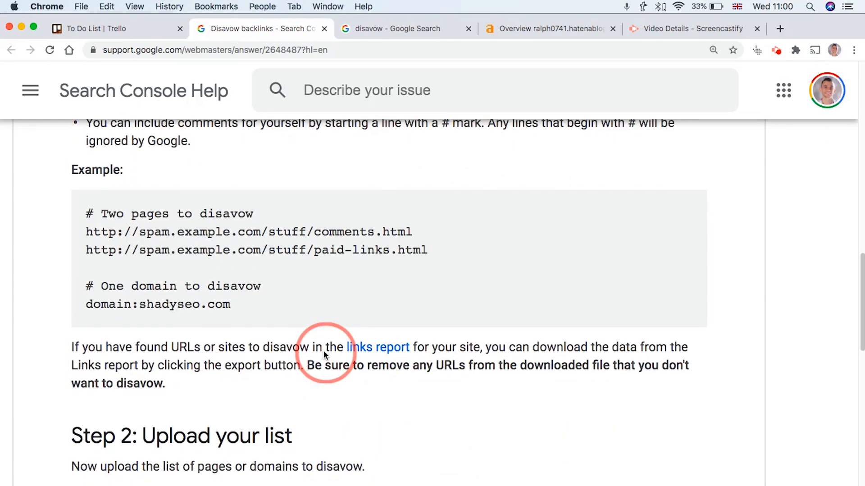
pyautogui.scroll(3)
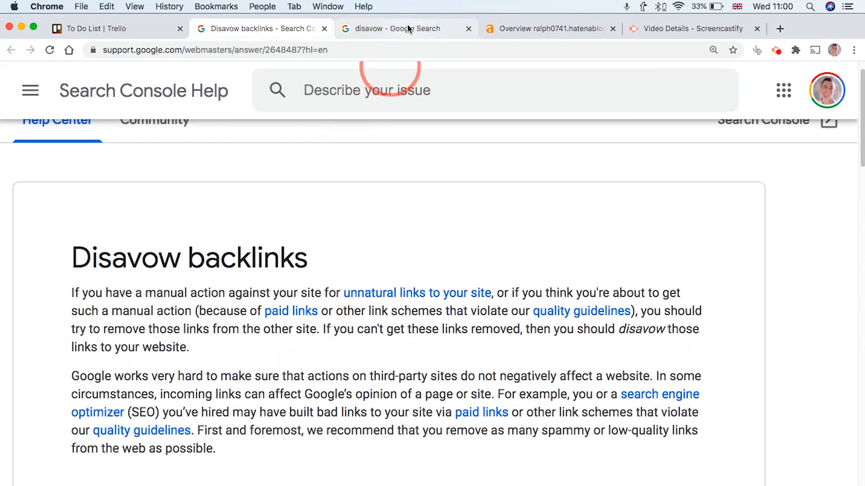
pyautogui.scroll(-3)
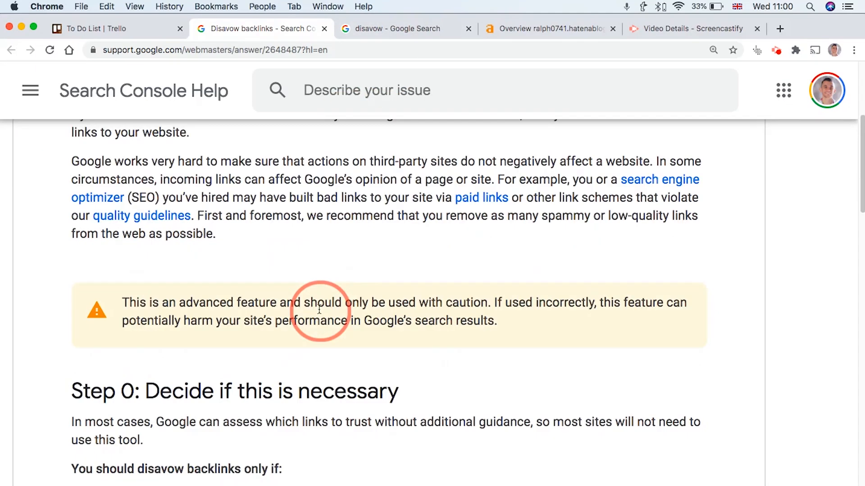
pyautogui.click(398, 29)
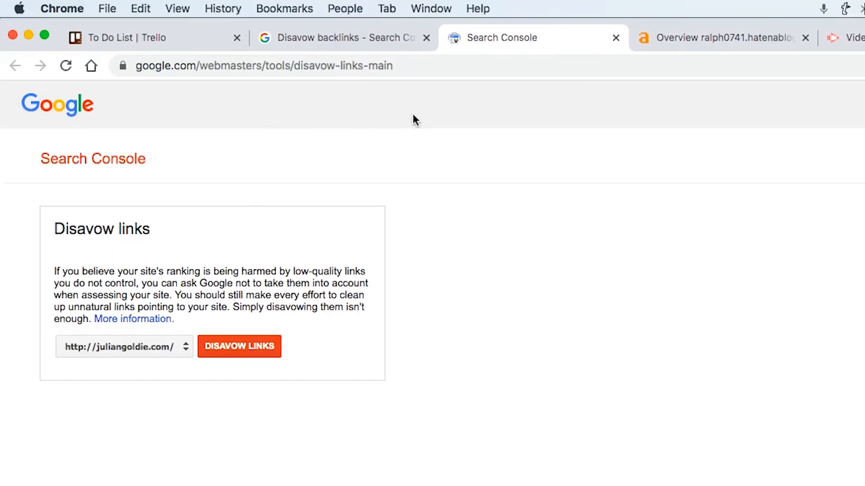
pyautogui.moveTo(275, 61)
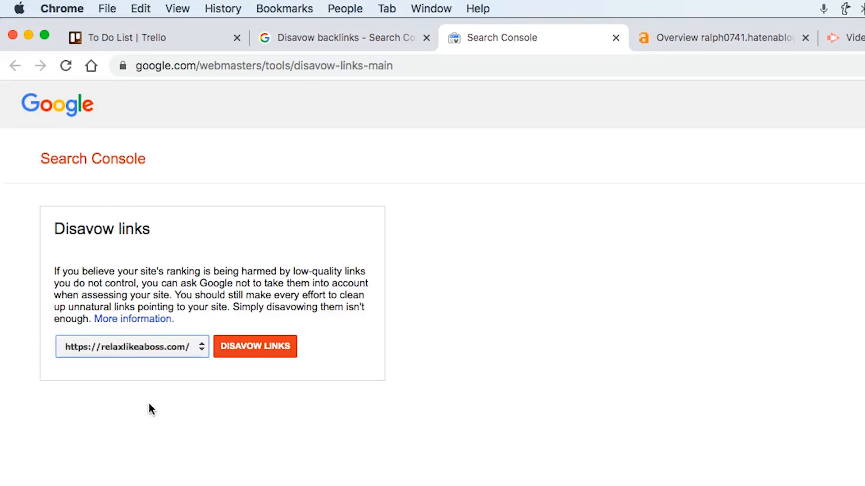
pyautogui.moveTo(251, 229)
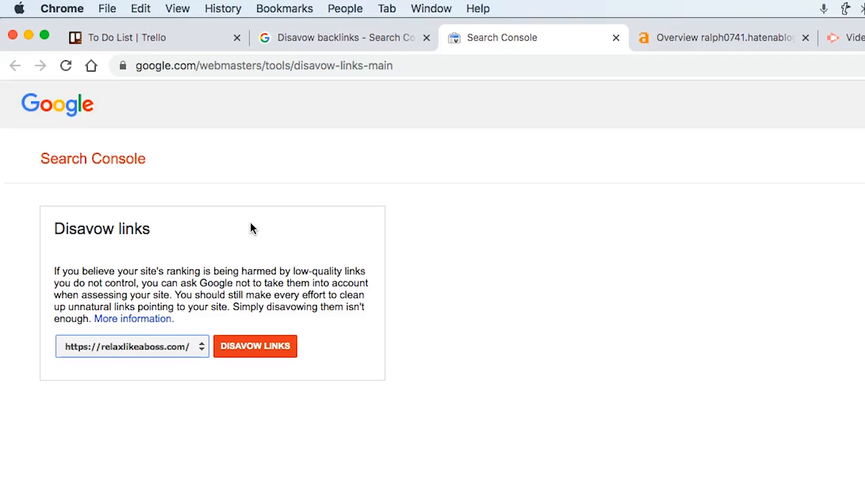
pyautogui.moveTo(96, 248)
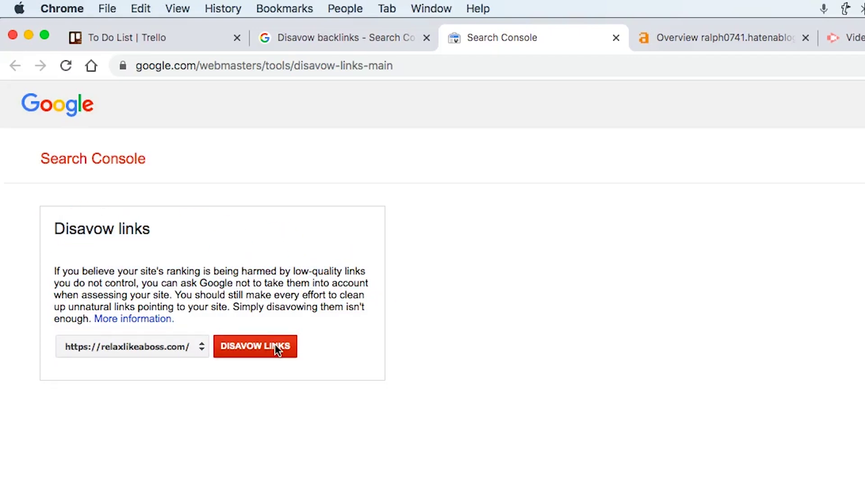
# Proceed to the disavow tool for the relaxlikeaboss.com property.
pyautogui.click(255, 346)
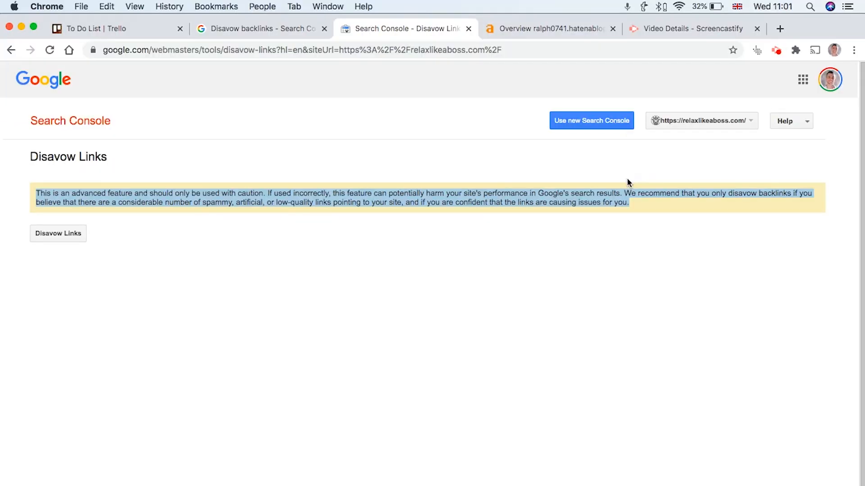
# Clear the caution notice selection and start disavowing links for relaxlikeaboss.com.
pyautogui.click(607, 211)
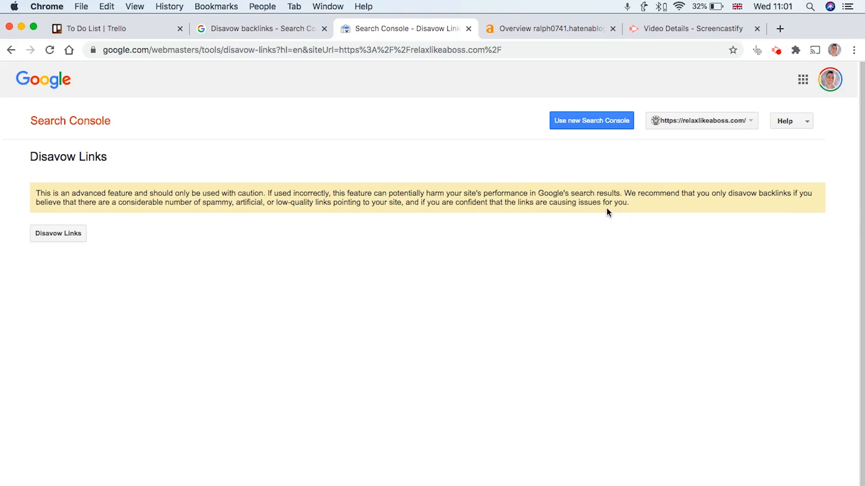
pyautogui.moveTo(110, 232)
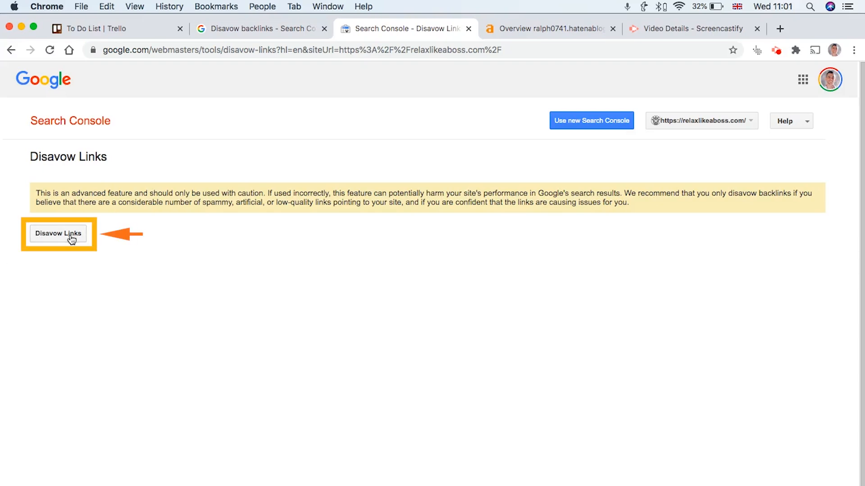
pyautogui.click(59, 233)
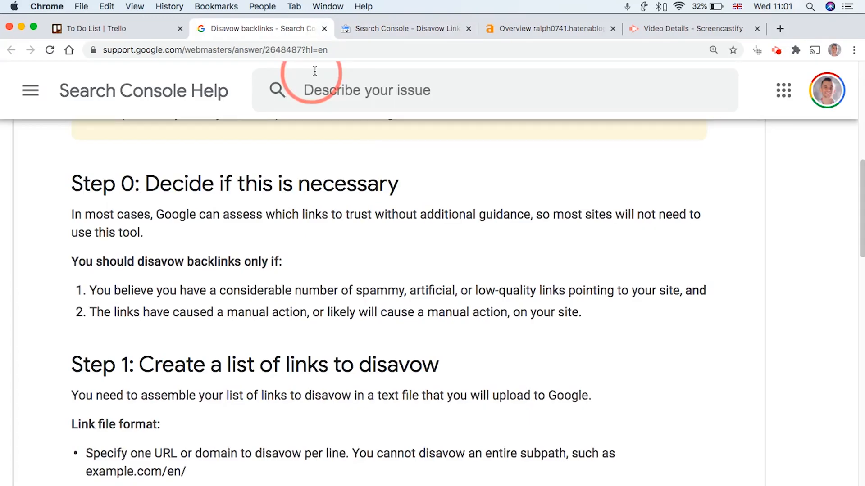
pyautogui.scroll(-3)
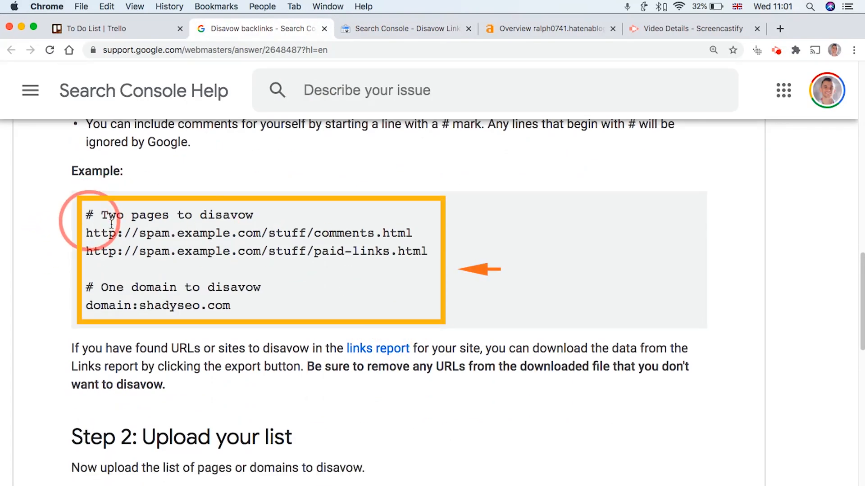
pyautogui.moveTo(86, 215); pyautogui.dragTo(230, 305)
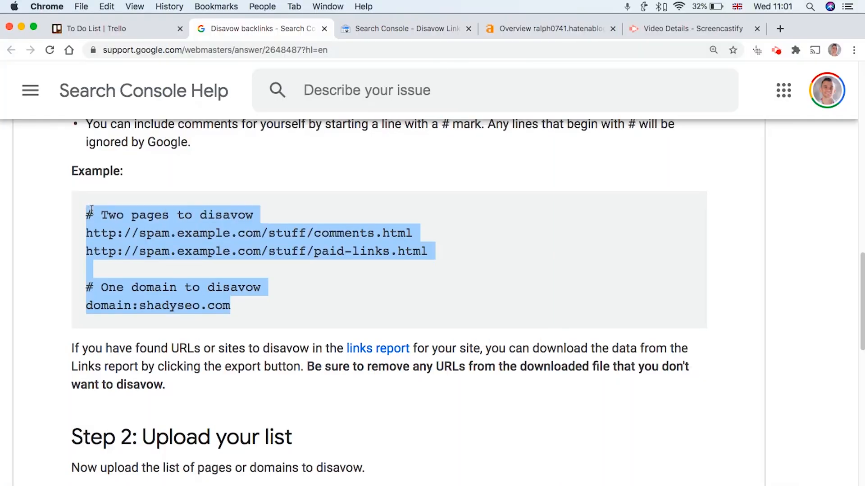
pyautogui.click(122, 233)
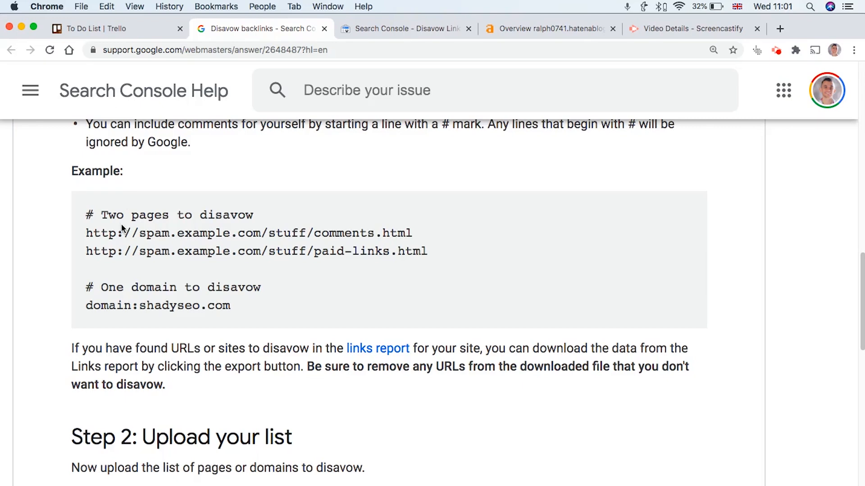
pyautogui.moveTo(233, 130)
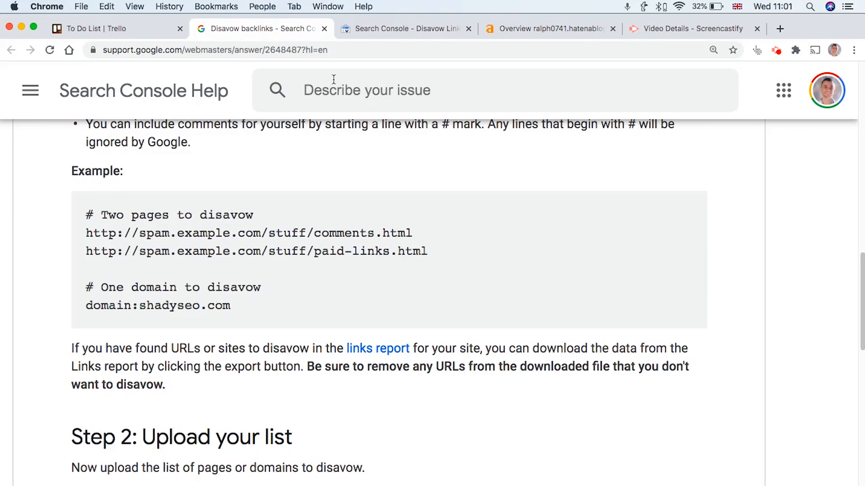
pyautogui.click(404, 28)
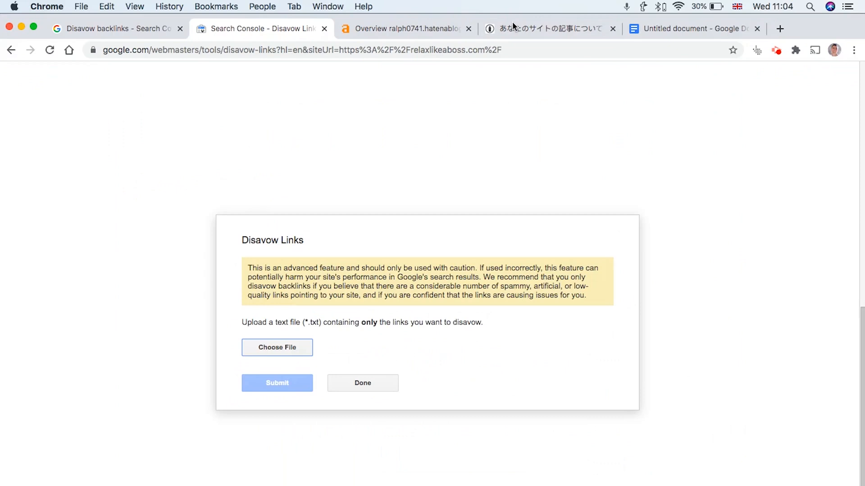
pyautogui.moveTo(114, 21)
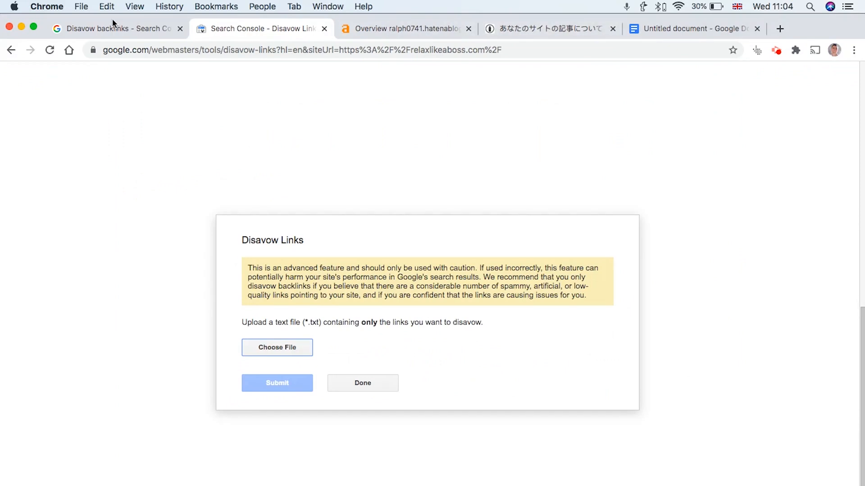
# Switch to the Search Console – Disavow Links tab.
pyautogui.click(546, 28)
pyautogui.write('Search Conso')
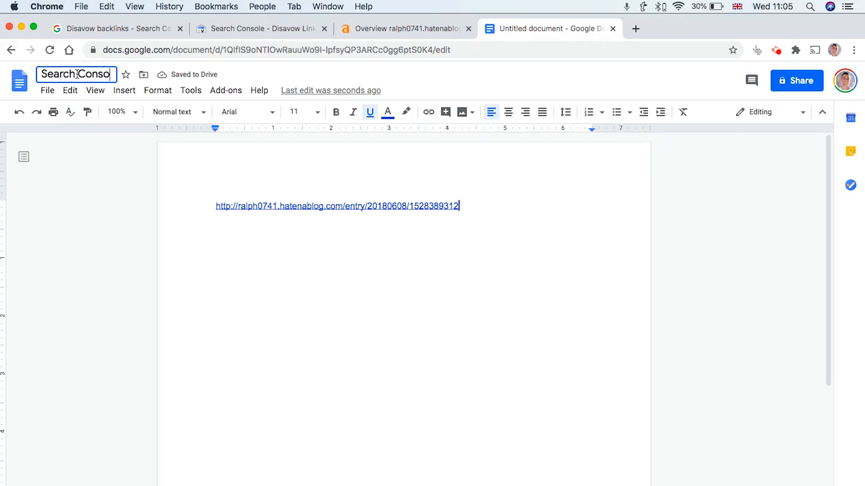
# Confirm the 'Search Console' document name and download it as a plain text file.
pyautogui.click(47, 90)
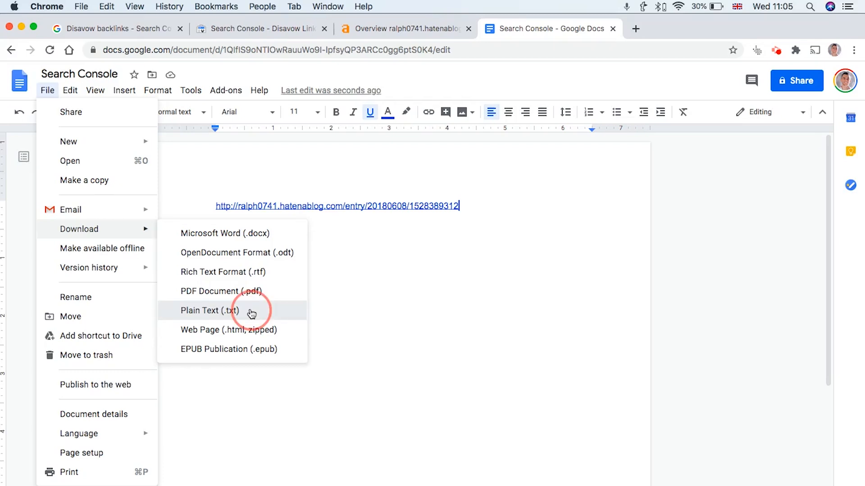
pyautogui.click(261, 28)
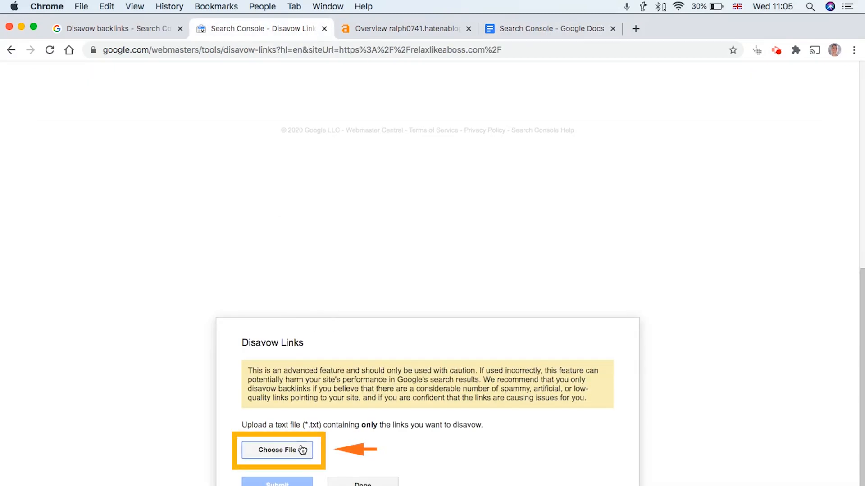
# Choose Search Console.txt as the disavow file and submit it.
pyautogui.click(277, 450)
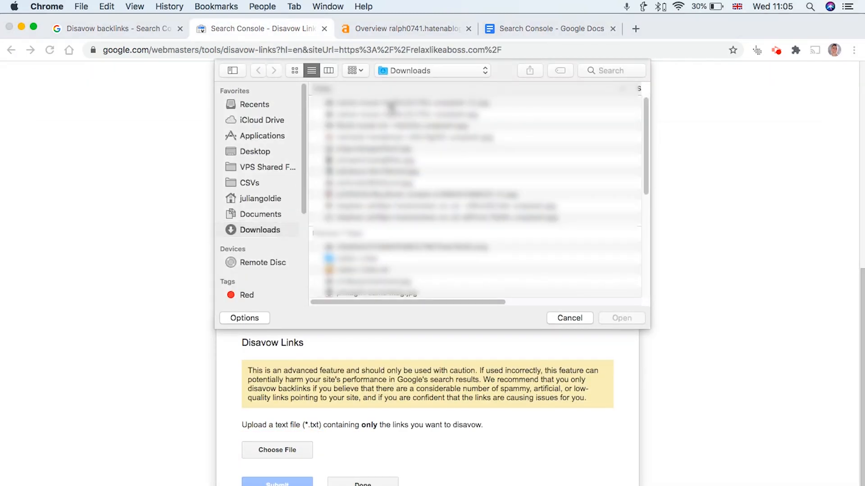
pyautogui.scroll(-3)
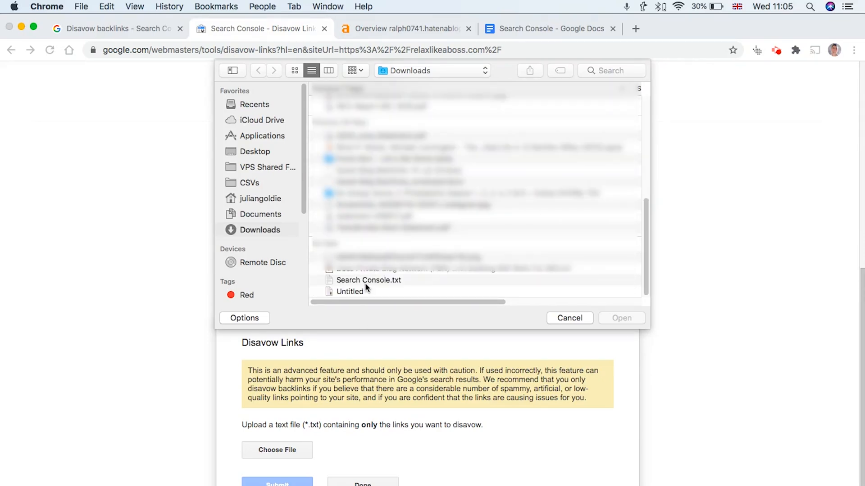
pyautogui.click(369, 280)
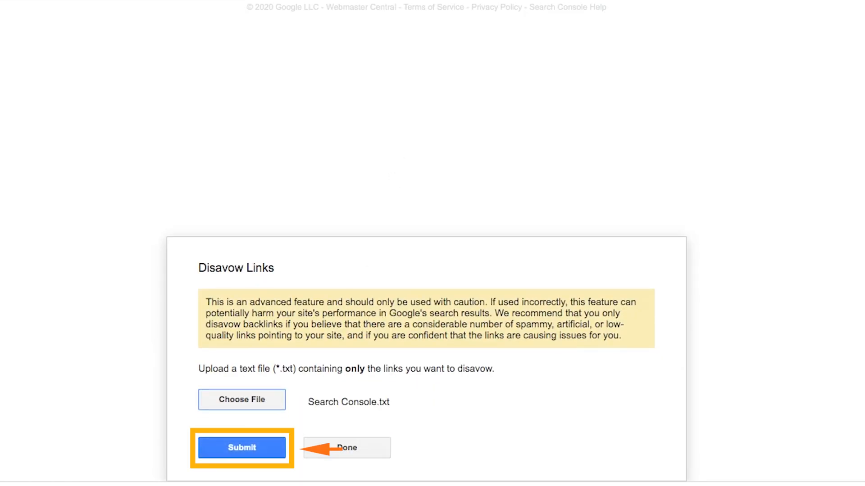
pyautogui.click(241, 448)
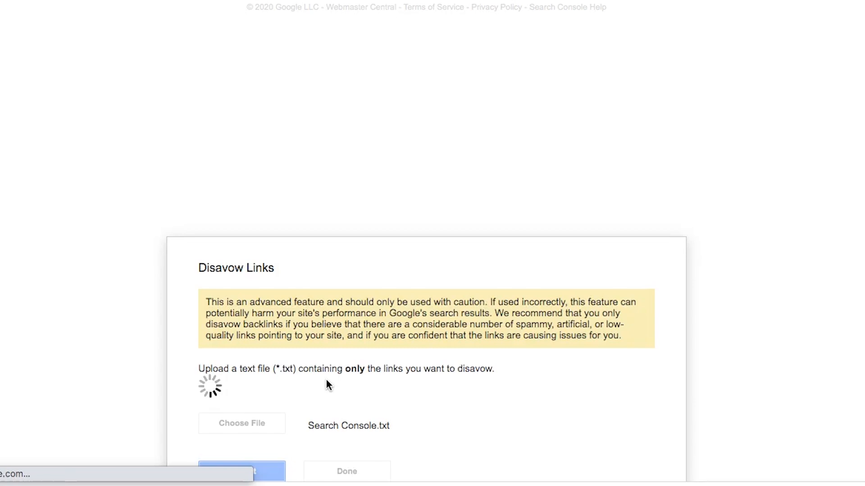
pyautogui.click(239, 469)
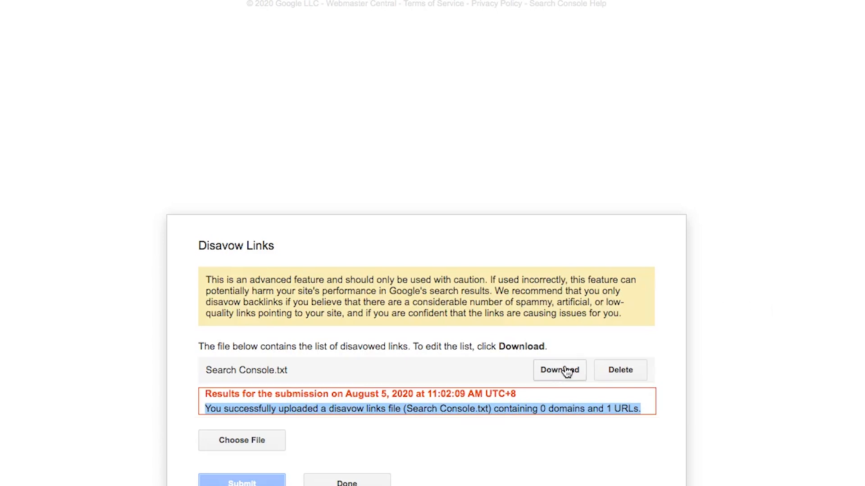
pyautogui.moveTo(436, 330)
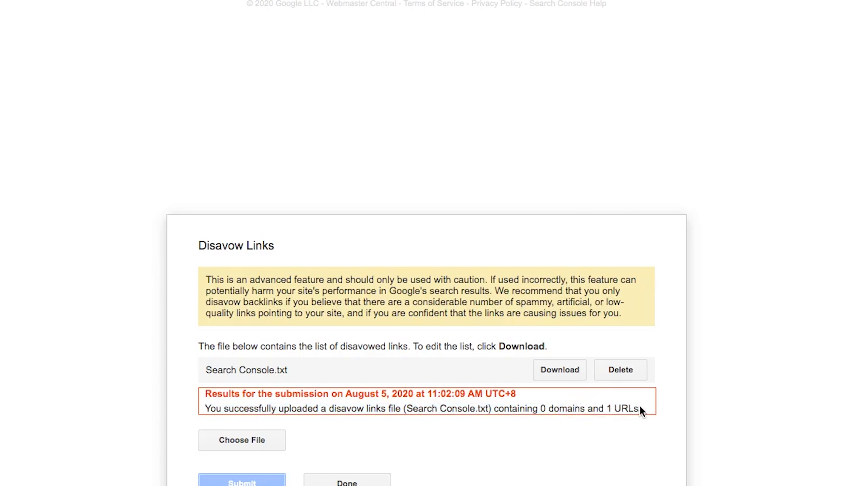
# Highlight the upload success message showing 0 domains and 1 URL.
pyautogui.moveTo(639, 411); pyautogui.dragTo(204, 393)
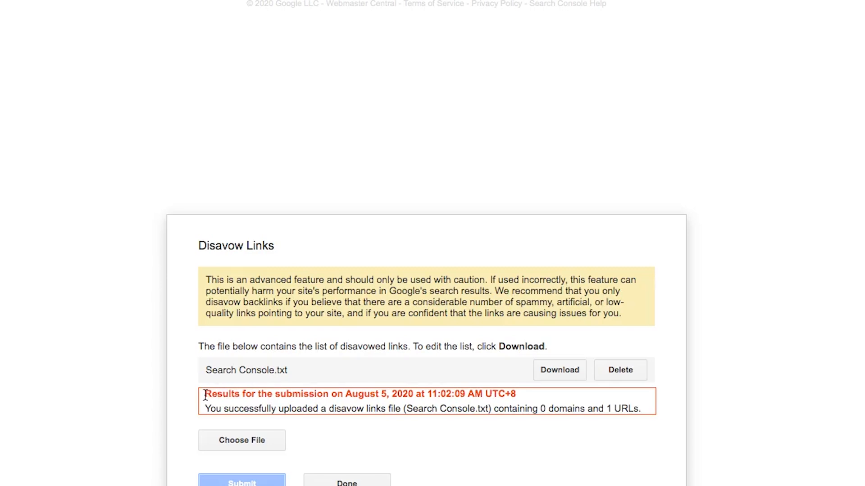
pyautogui.moveTo(205, 394); pyautogui.dragTo(640, 409)
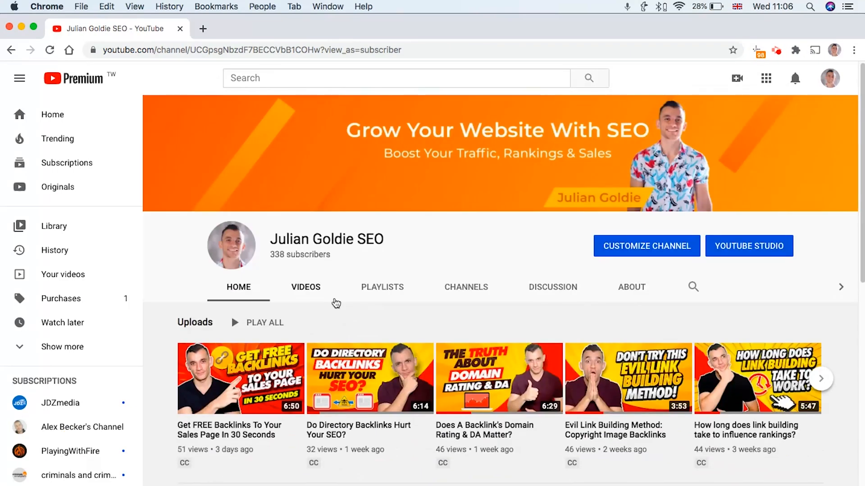
# Subscribe to Julian Goldie SEO from its Videos tab, then browse the channel's Playlists tab.
pyautogui.click(305, 287)
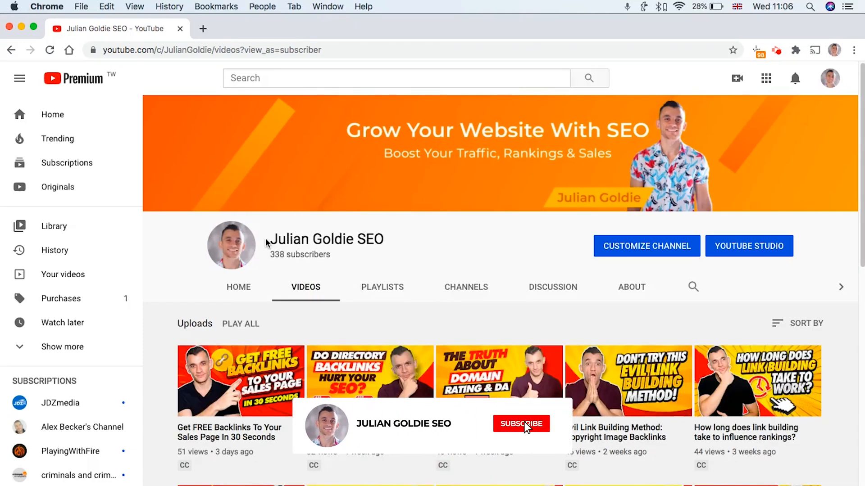
pyautogui.click(521, 423)
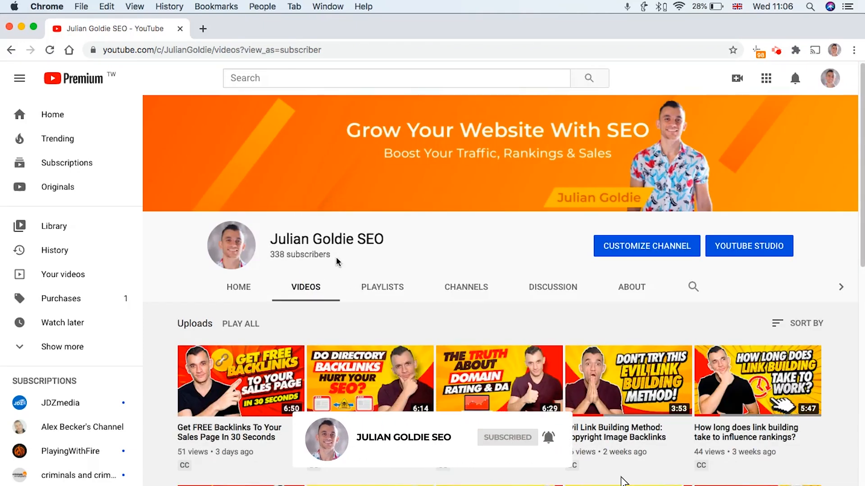
pyautogui.scroll(-3)
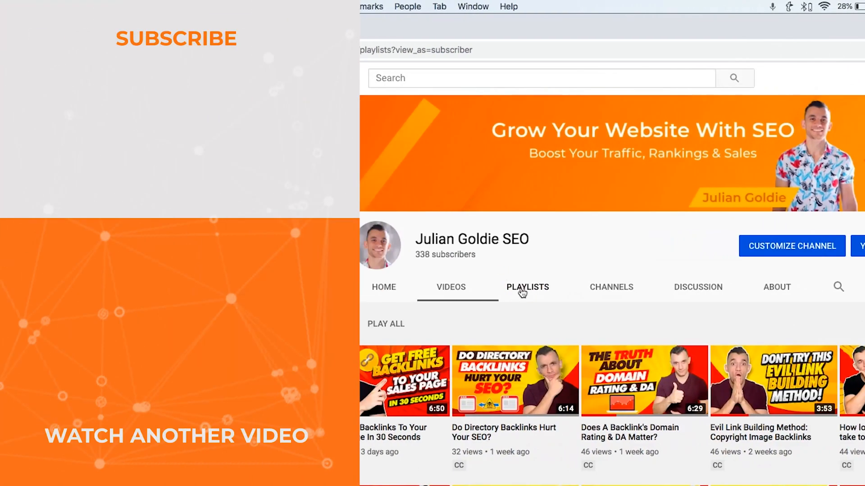
pyautogui.click(528, 287)
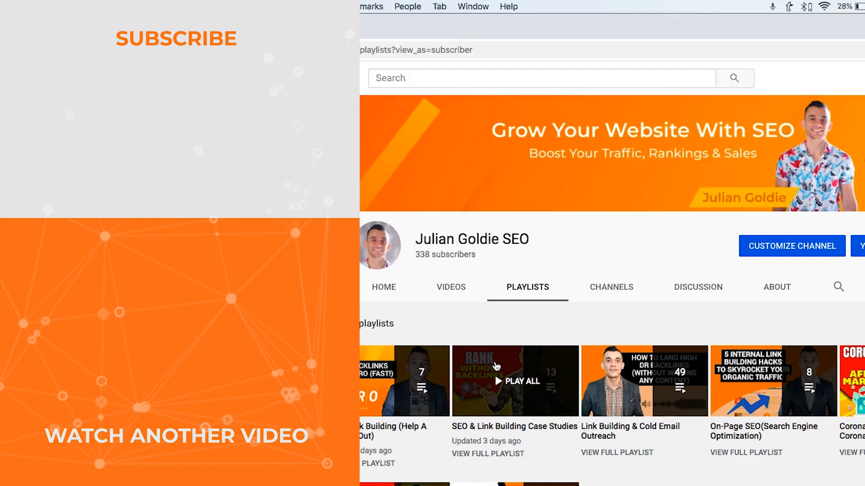
pyautogui.moveTo(501, 360)
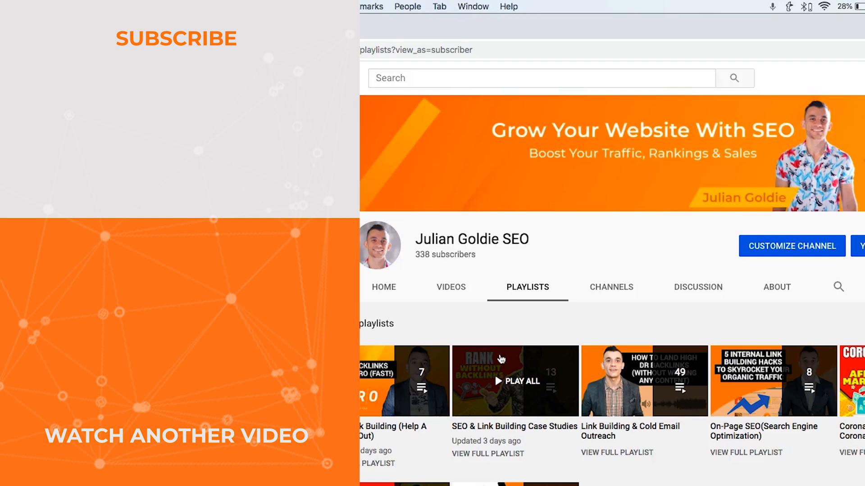
pyautogui.scroll(-3)
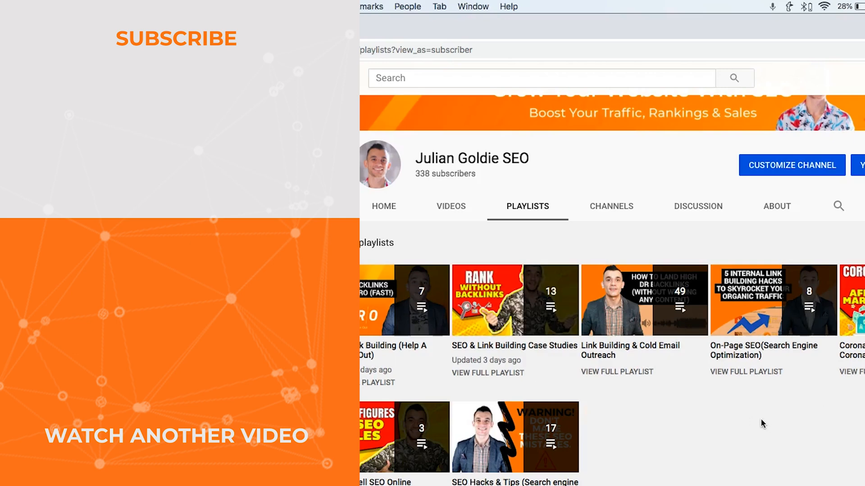
pyautogui.moveTo(775, 299)
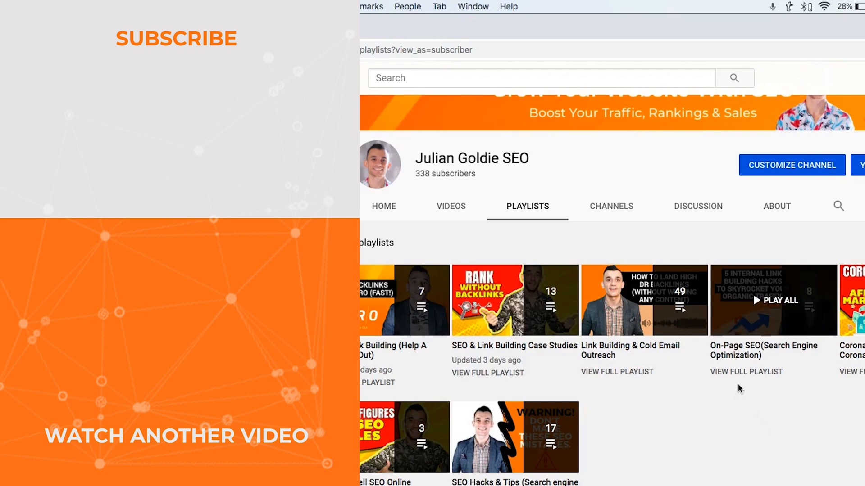